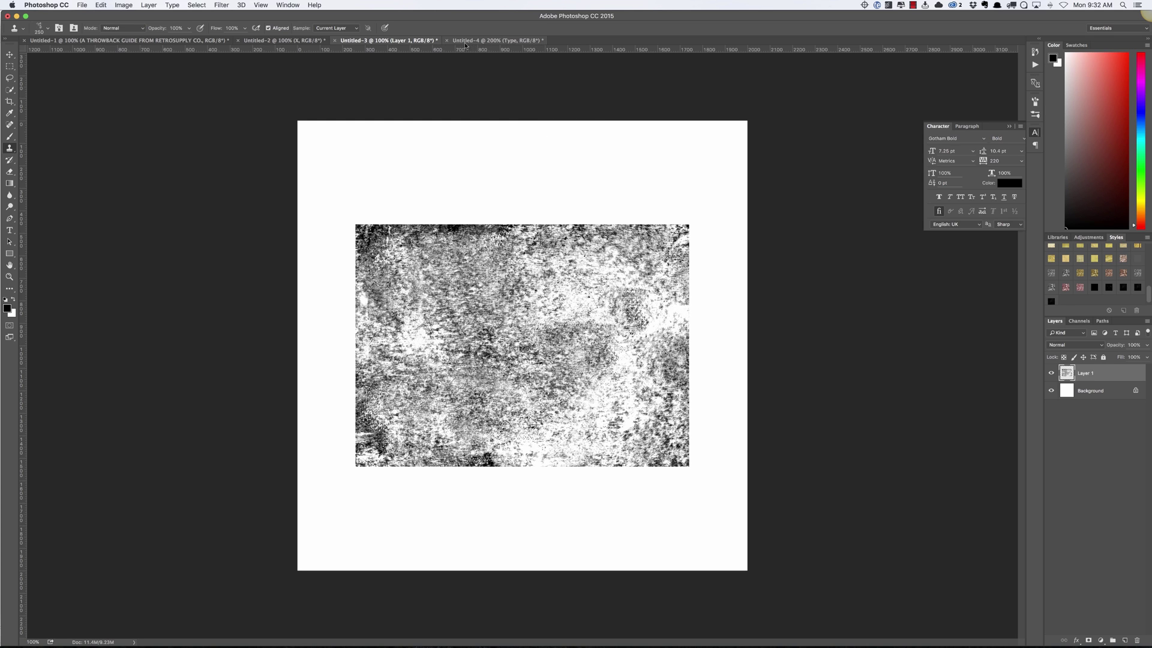
After glancing at the SMOKE example, merge the texture and its flipped copy into one Layer 1.
{"action": "left_click", "coordinate": [495, 41]}
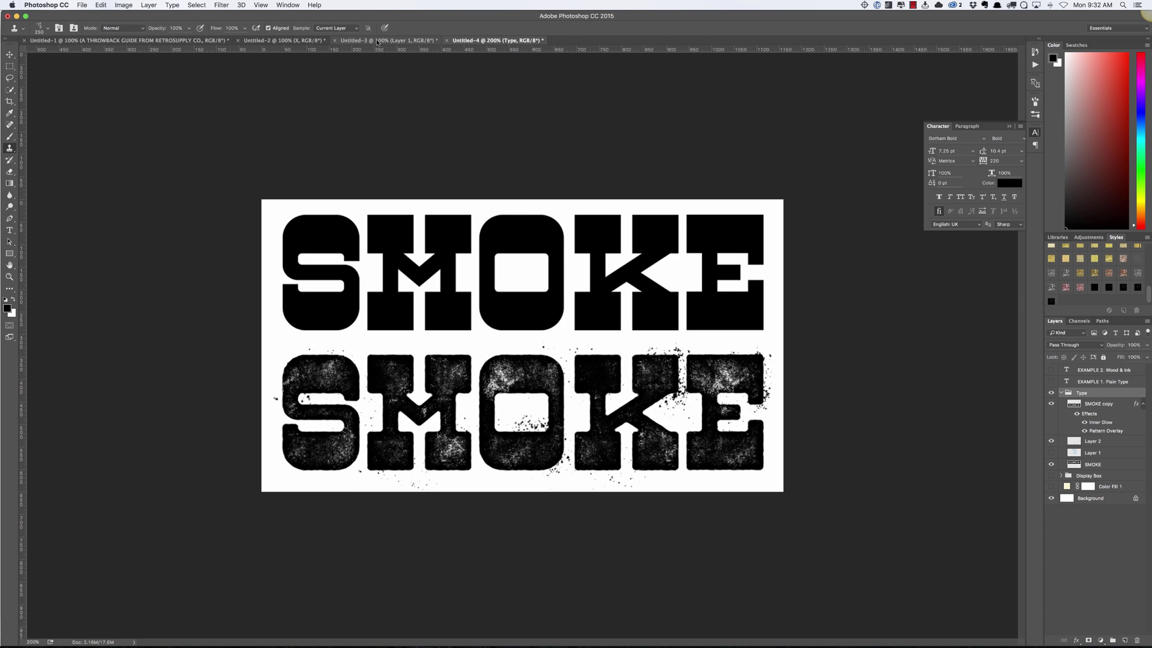
{"action": "left_click", "coordinate": [360, 39]}
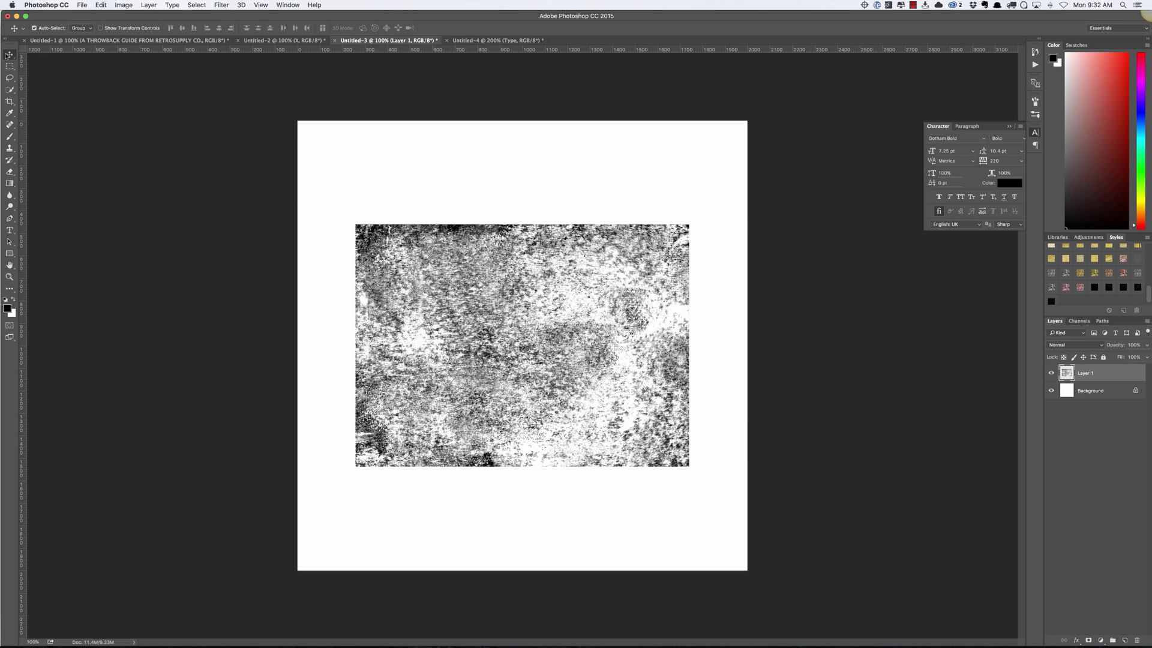
{"action": "mouse_move", "coordinate": [10, 55]}
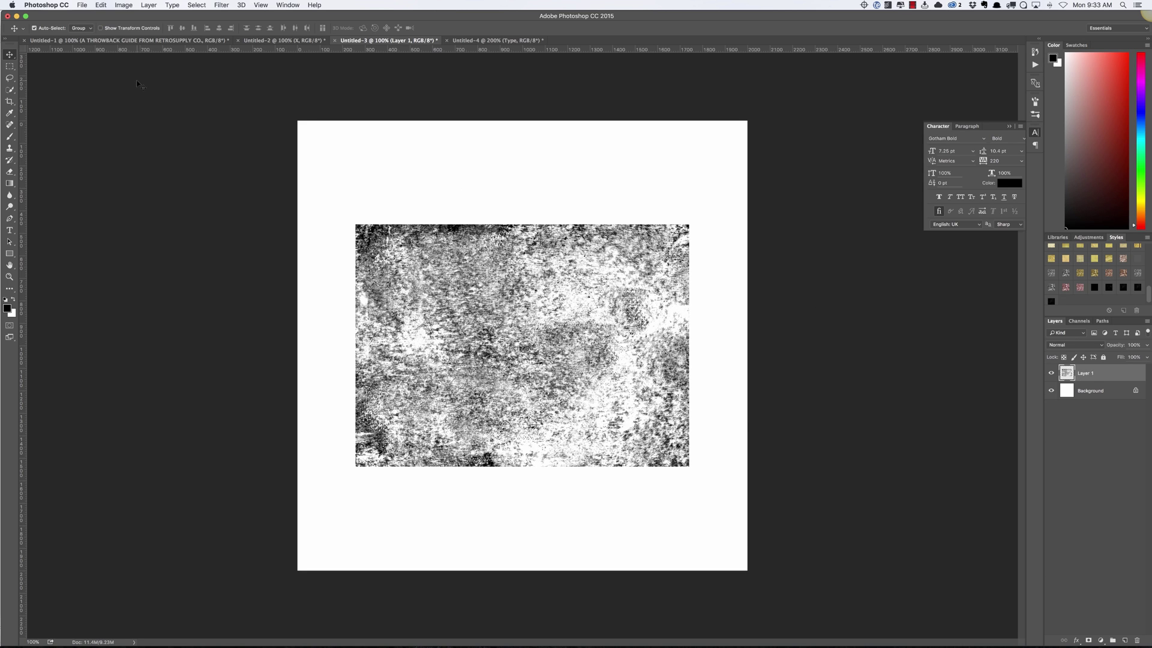
{"action": "mouse_move", "coordinate": [579, 313]}
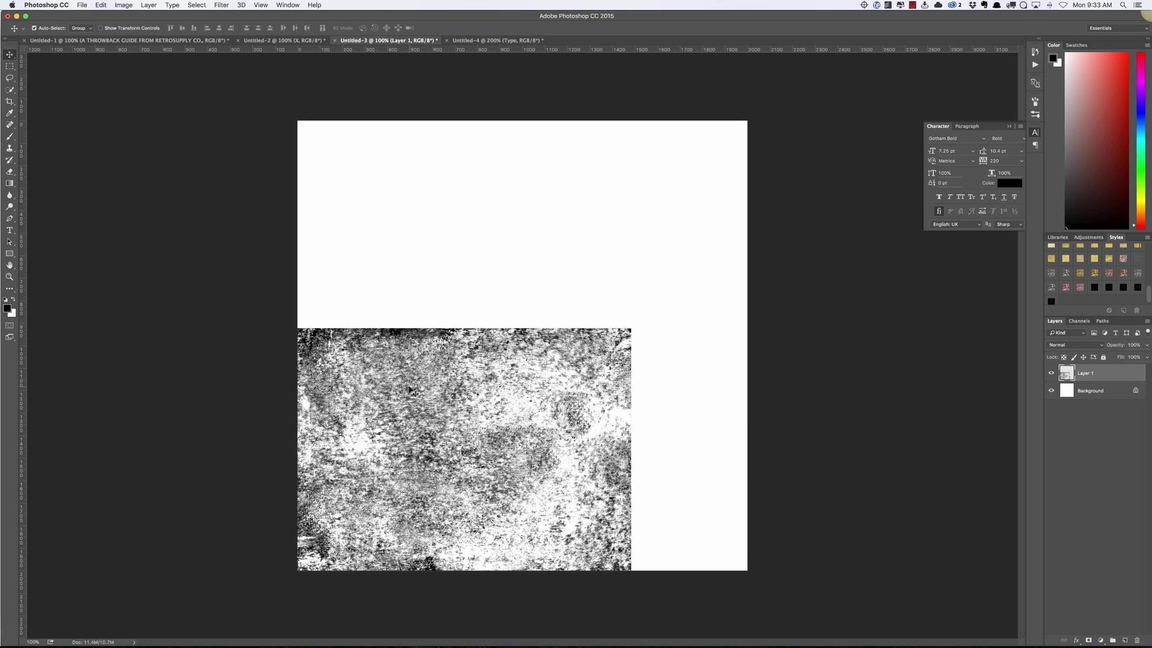
{"action": "mouse_move", "coordinate": [418, 407]}
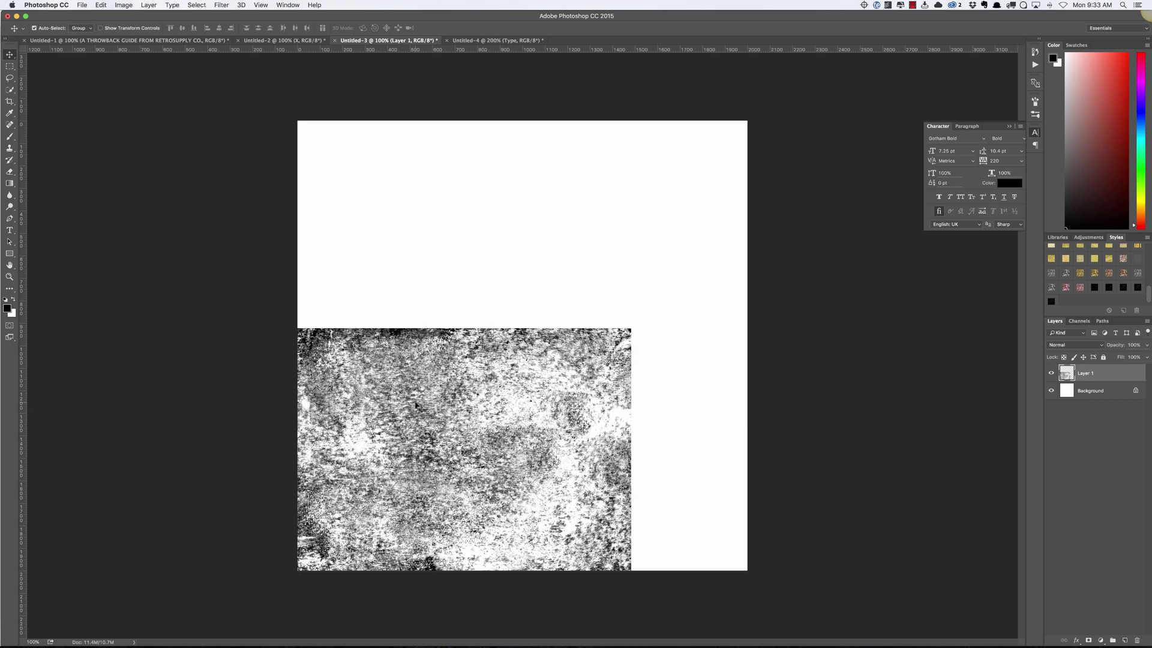
{"action": "mouse_move", "coordinate": [417, 392]}
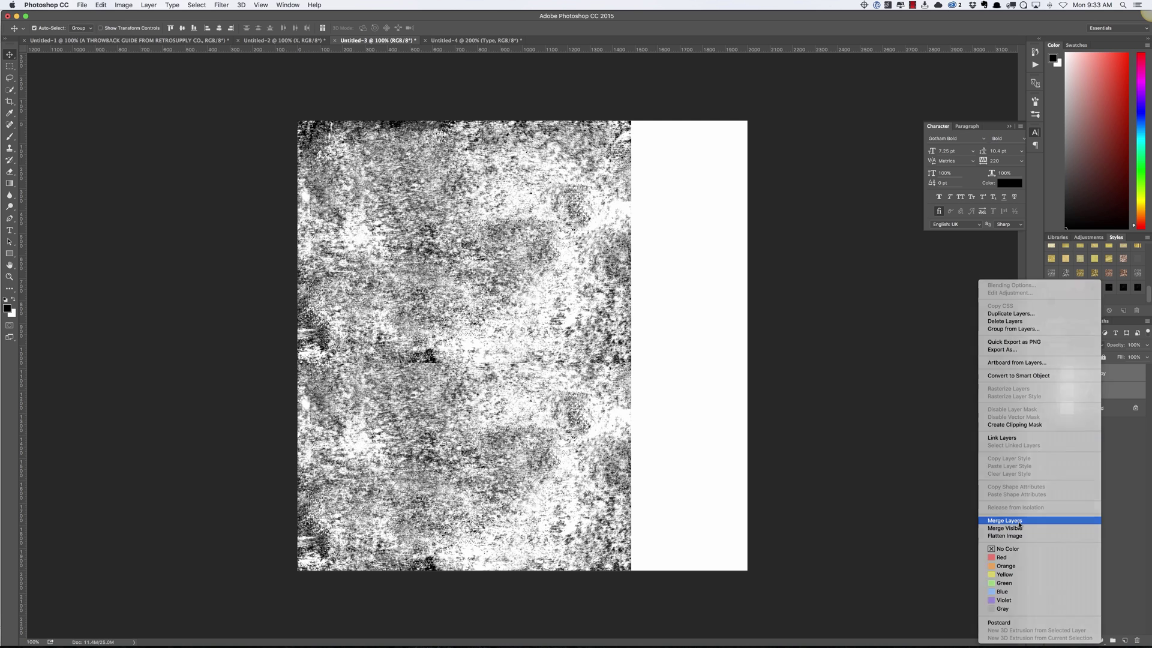
{"action": "left_click", "coordinate": [1004, 519]}
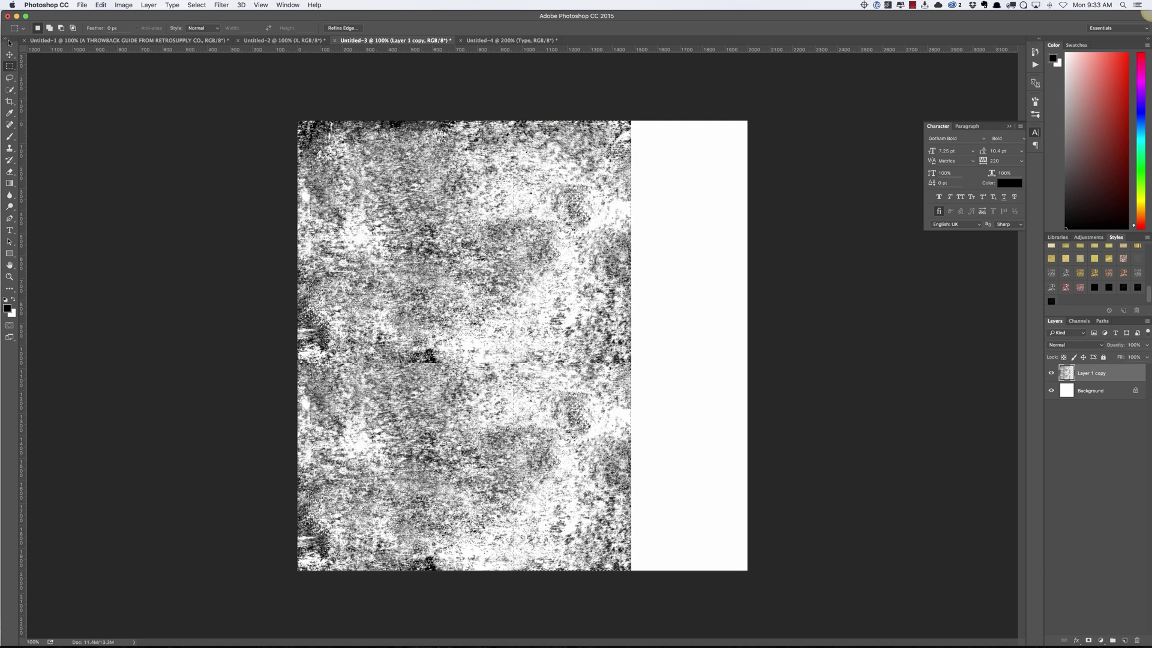
{"action": "left_click", "coordinate": [11, 53]}
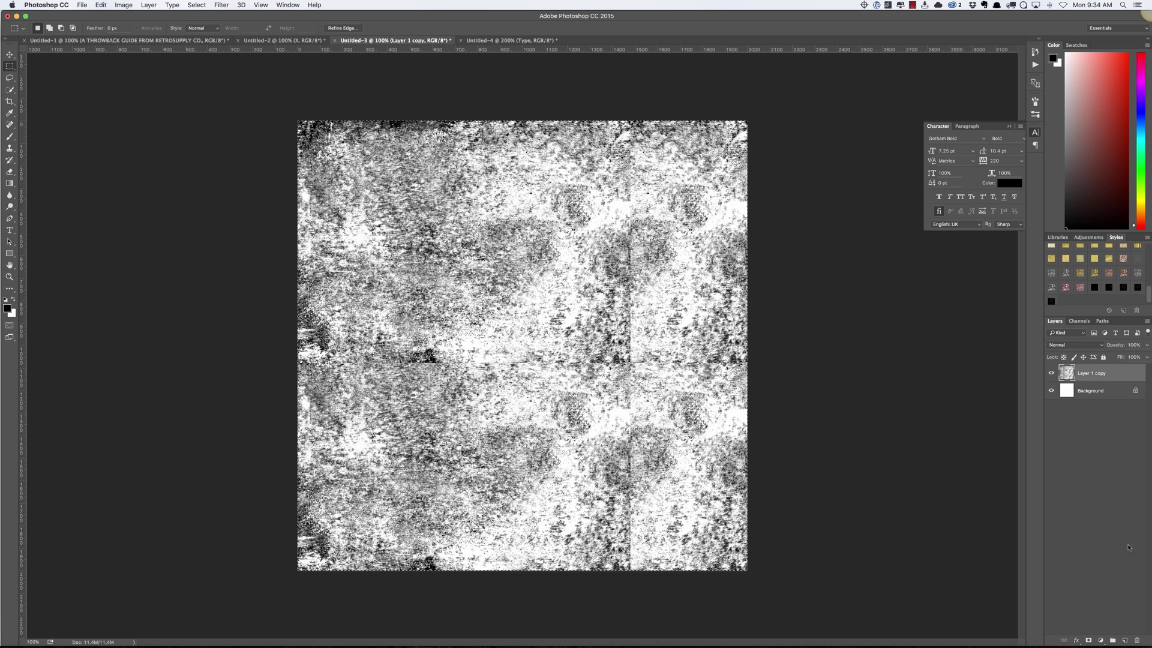
{"action": "mouse_move", "coordinate": [1089, 636]}
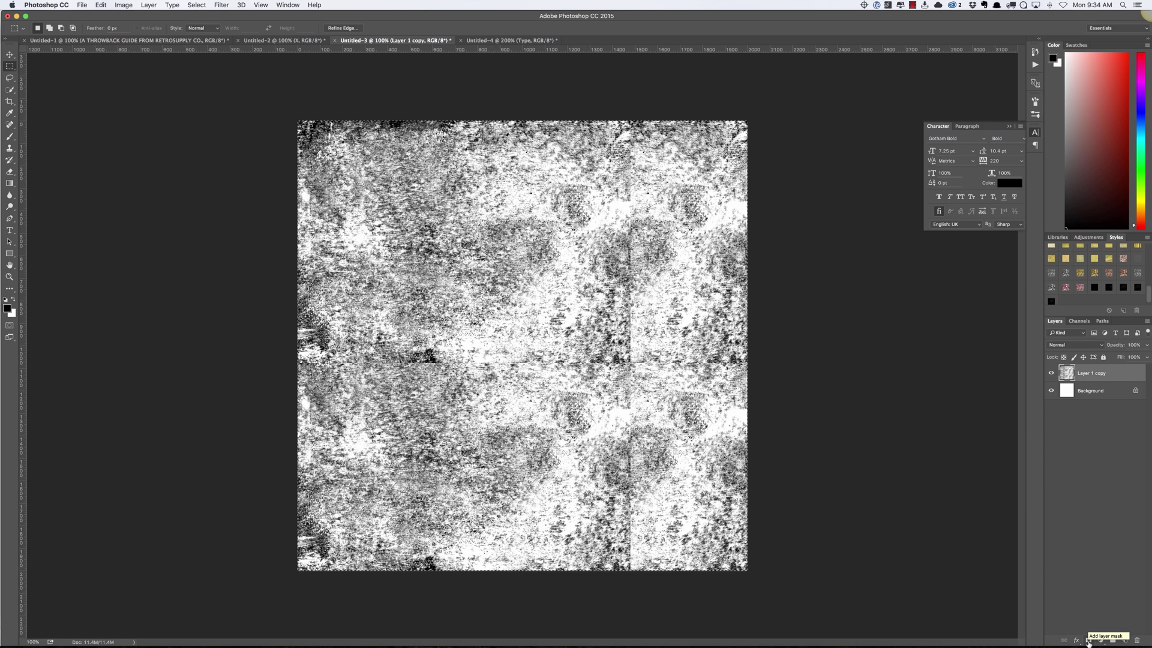
Add a layer mask to the tiled texture layer and apply it, baking it into the pixels.
{"action": "left_click", "coordinate": [1102, 640]}
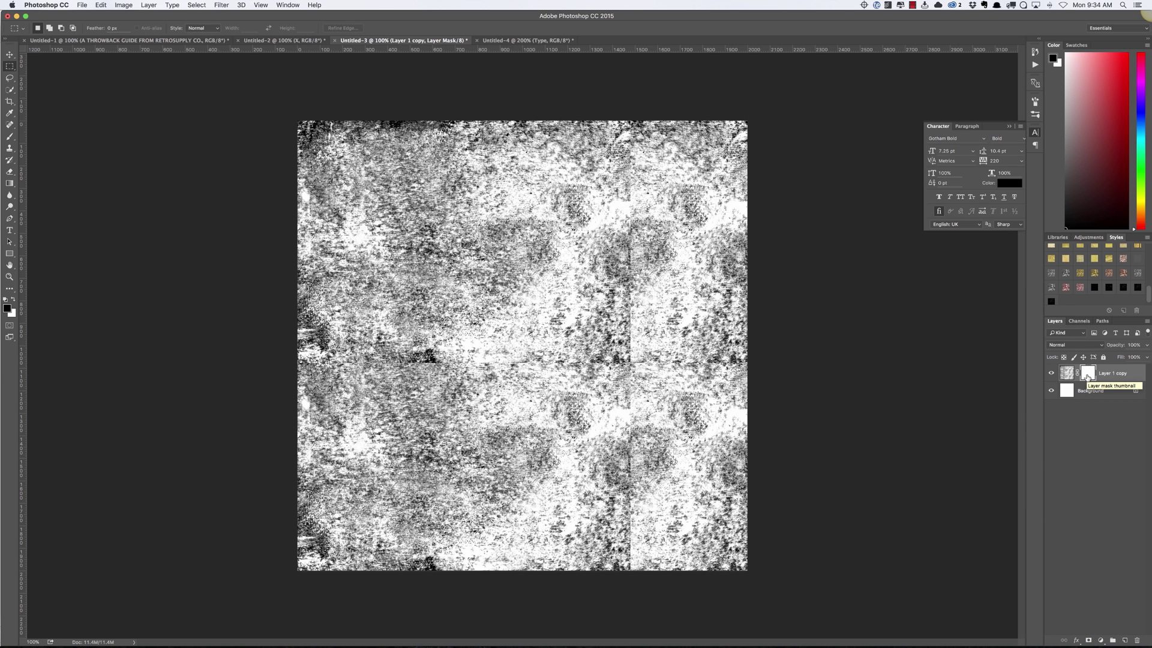
{"action": "right_click", "coordinate": [1088, 372]}
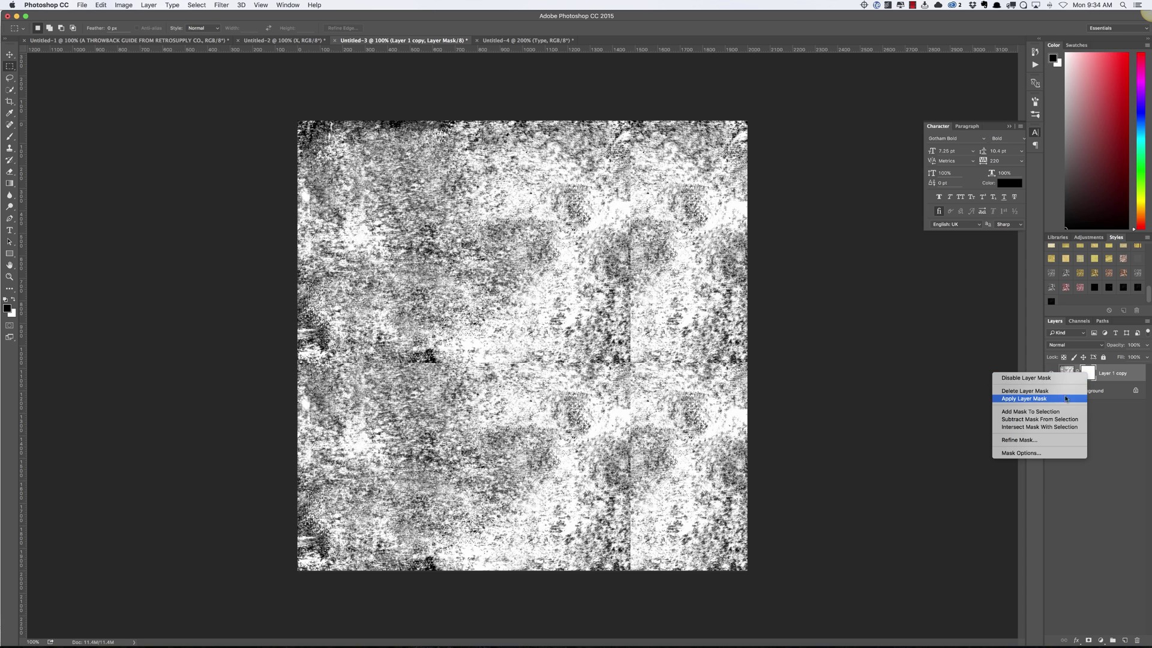
{"action": "left_click", "coordinate": [1024, 398]}
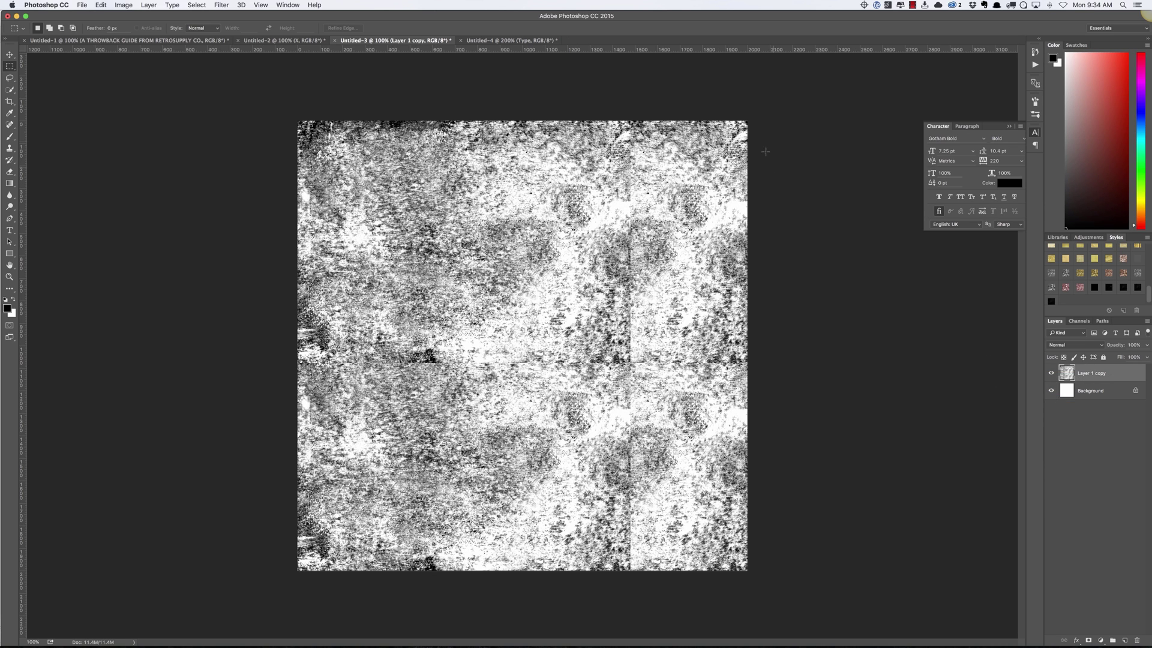
{"action": "mouse_move", "coordinate": [281, 265]}
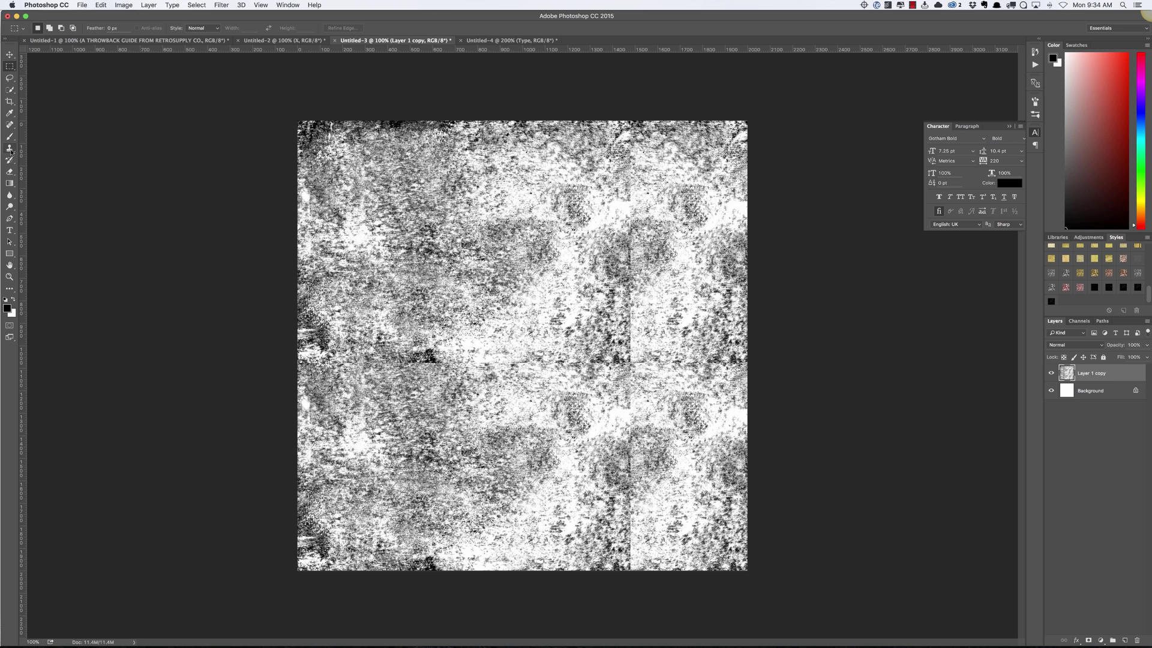
Clone-stamp over the horizontal and vertical seam lines until the joins disappear.
{"action": "left_click", "coordinate": [9, 150]}
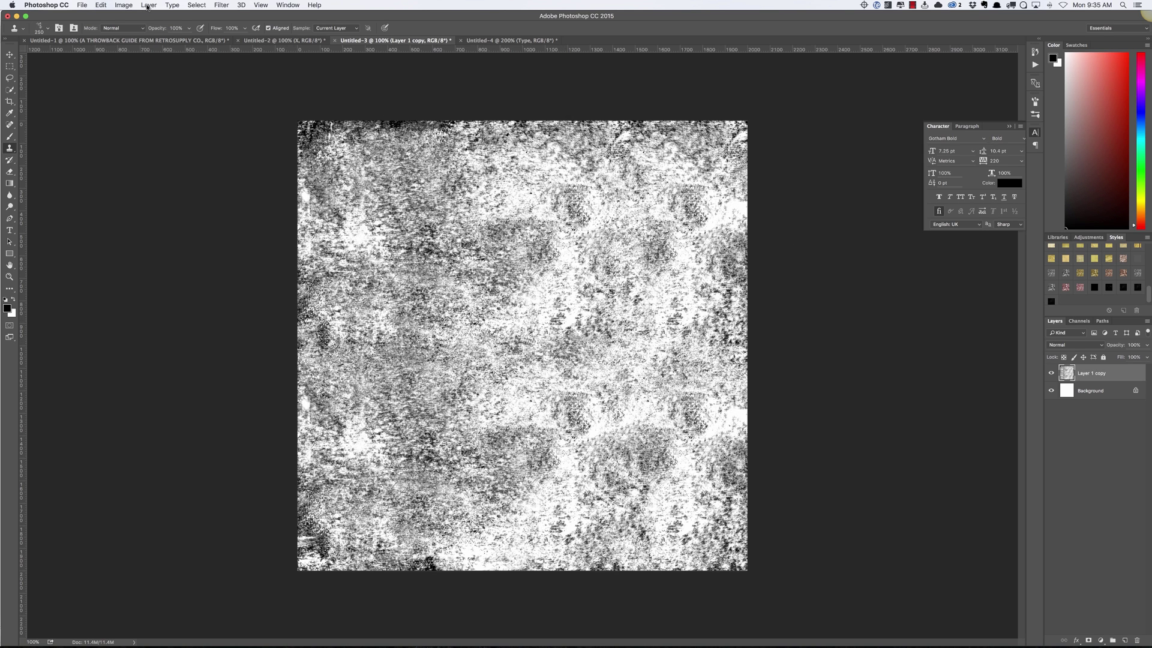
{"action": "left_click", "coordinate": [149, 4]}
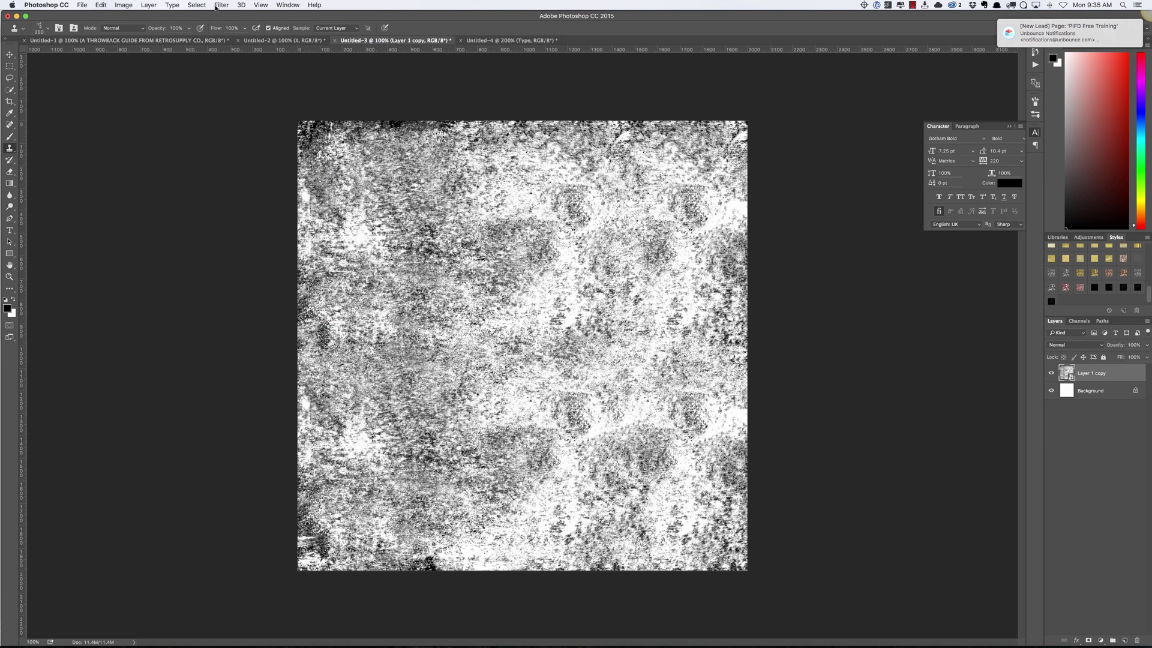
{"action": "left_click", "coordinate": [221, 5]}
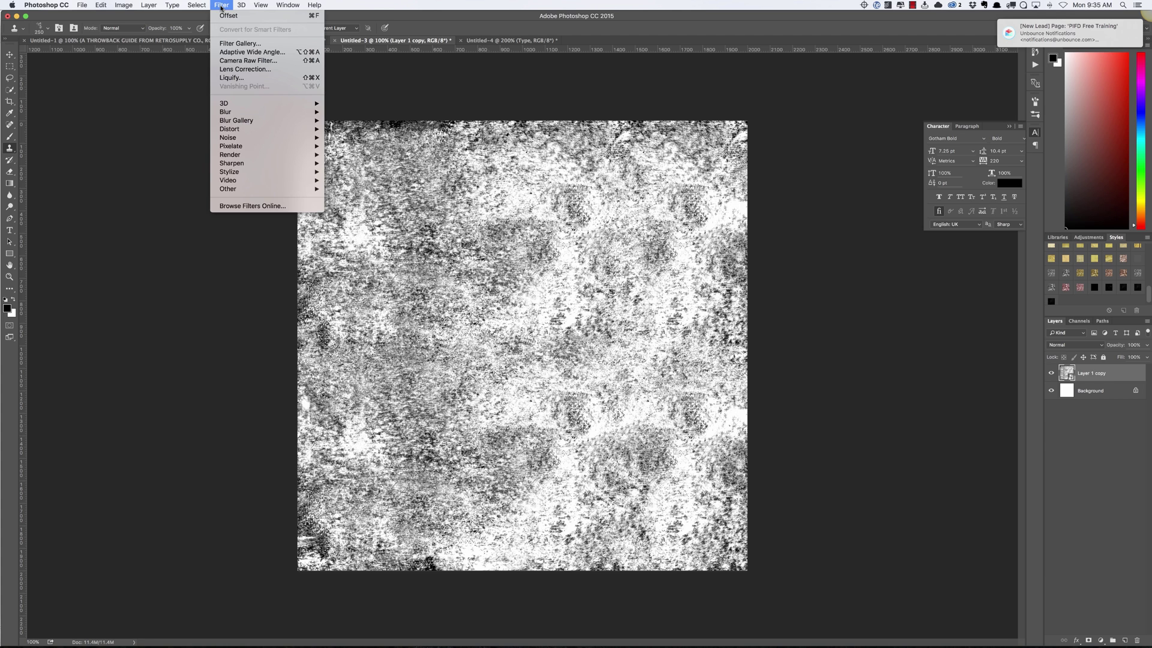
Apply Filter > Other > Offset of 1000 px right and down with Wrap Around.
{"action": "left_click", "coordinate": [228, 14]}
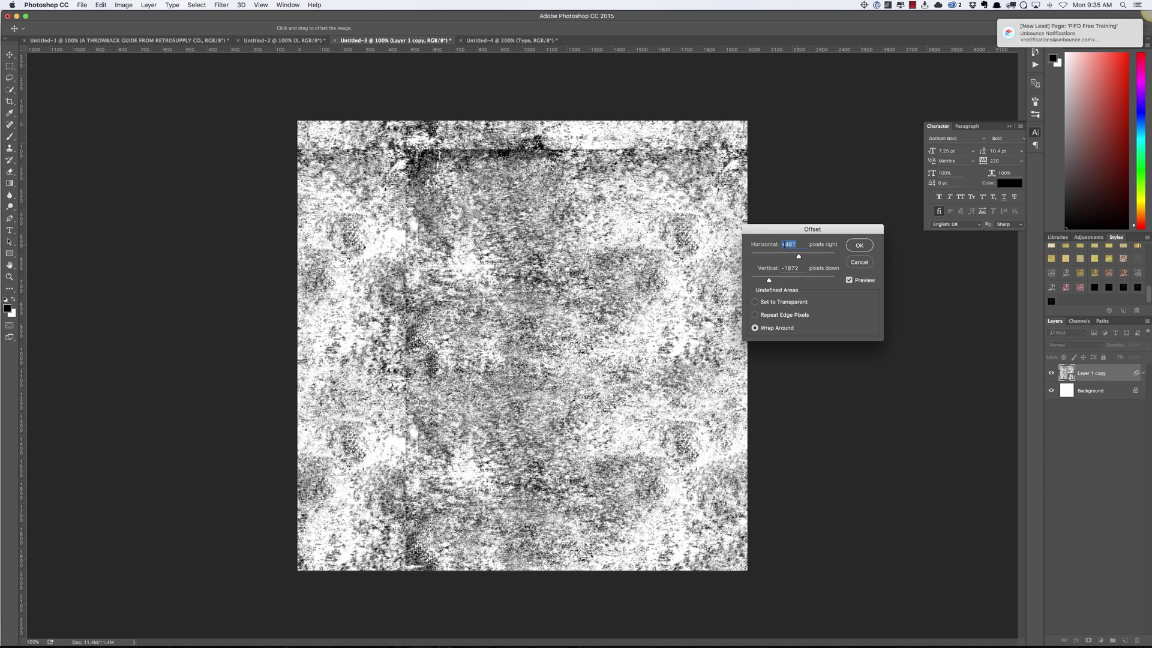
{"action": "type", "text": "181"}
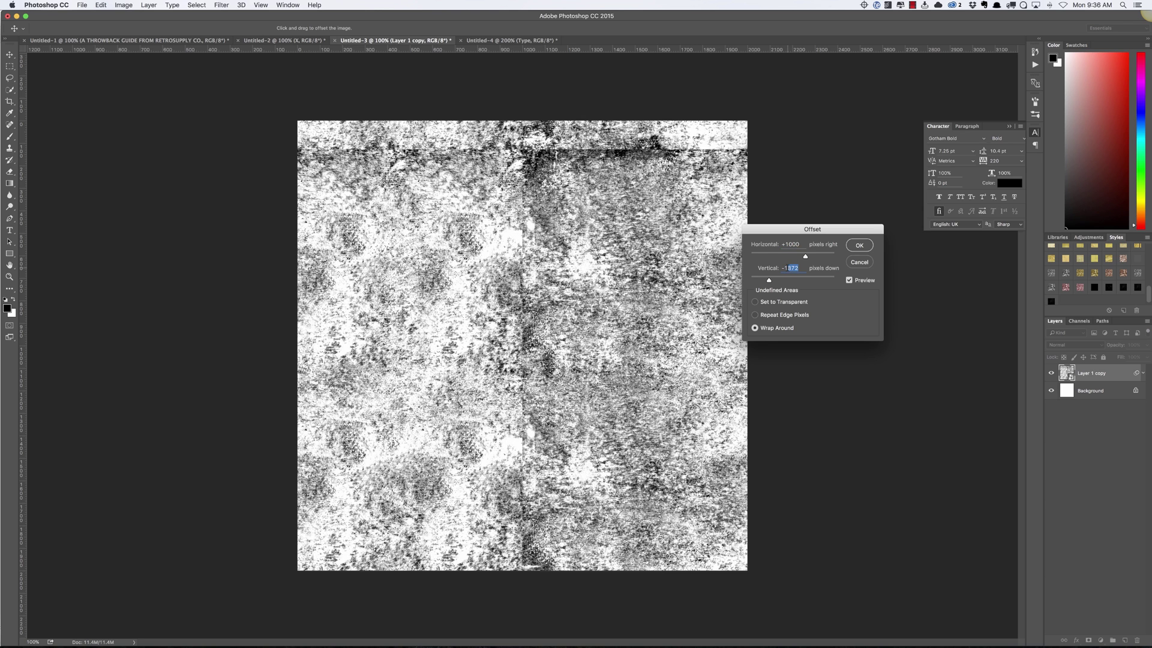
{"action": "type", "text": "1000"}
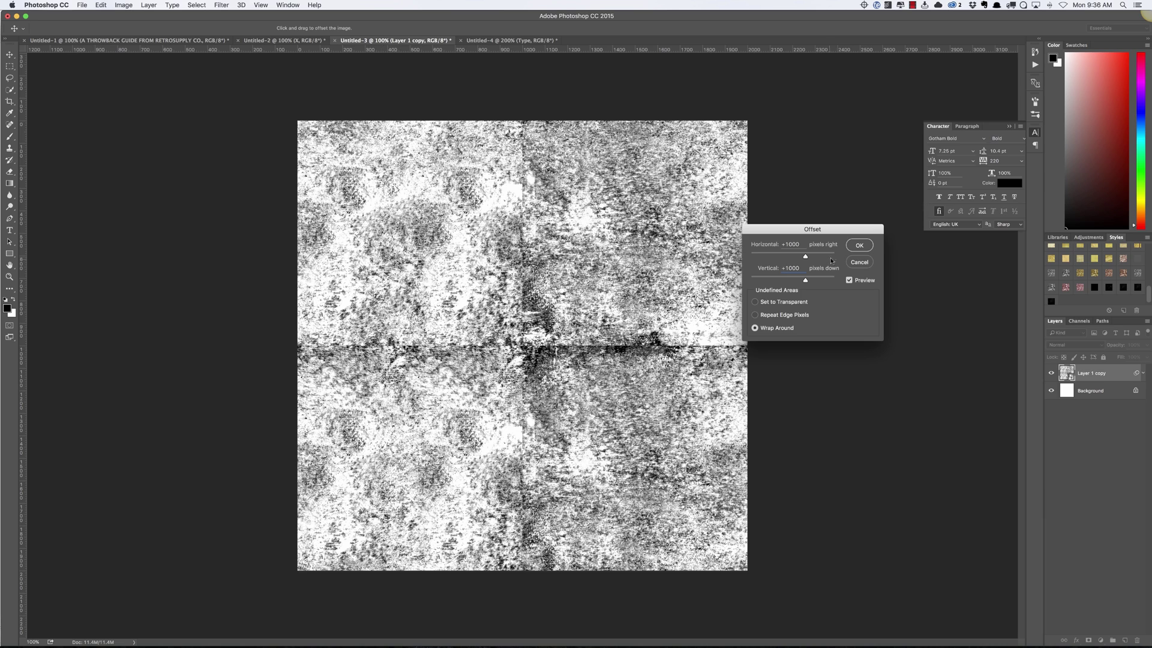
{"action": "left_click", "coordinate": [858, 244]}
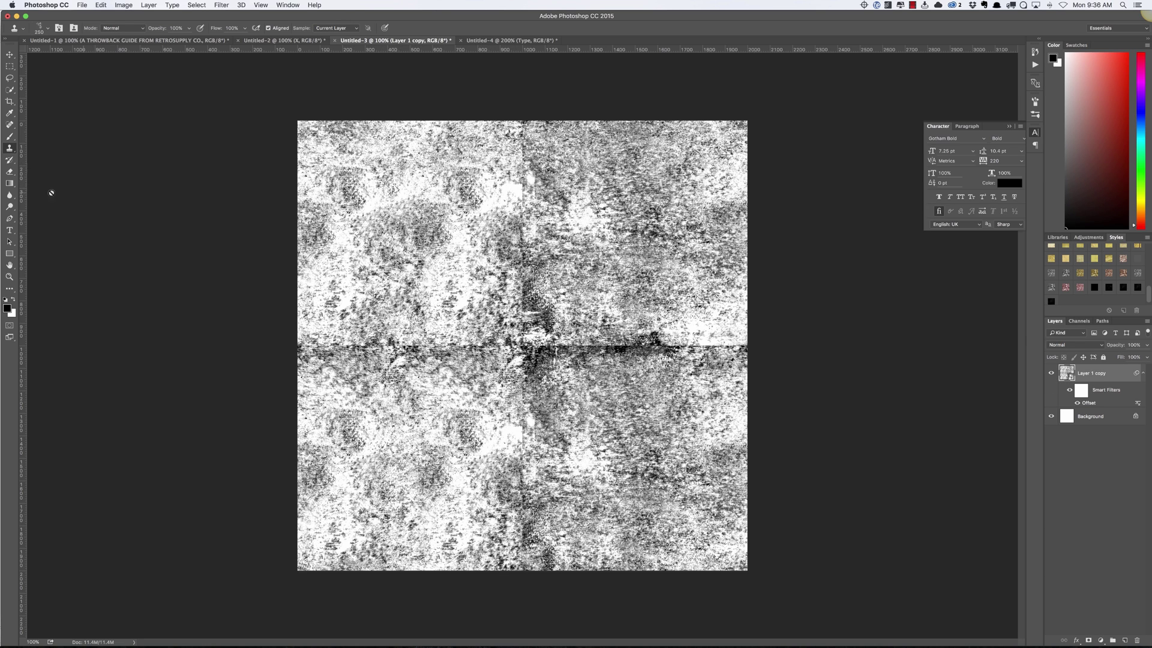
Rasterize and clone away the cross seams, then check with a test Offset and cancel it.
{"action": "left_click", "coordinate": [148, 4]}
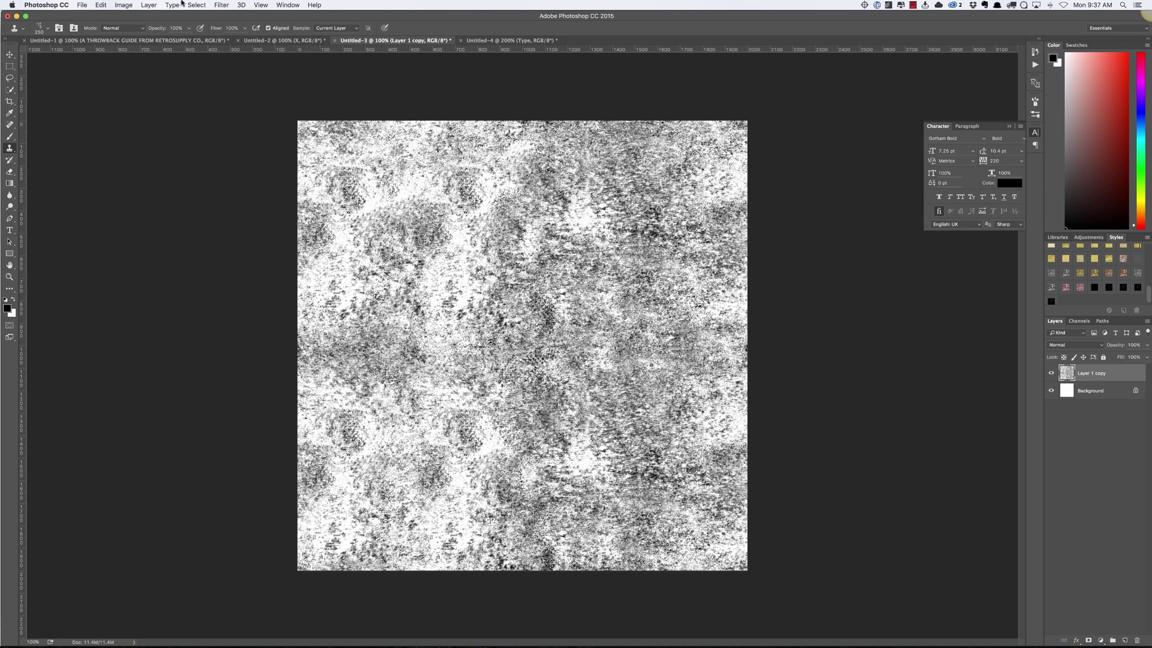
{"action": "left_click", "coordinate": [220, 4]}
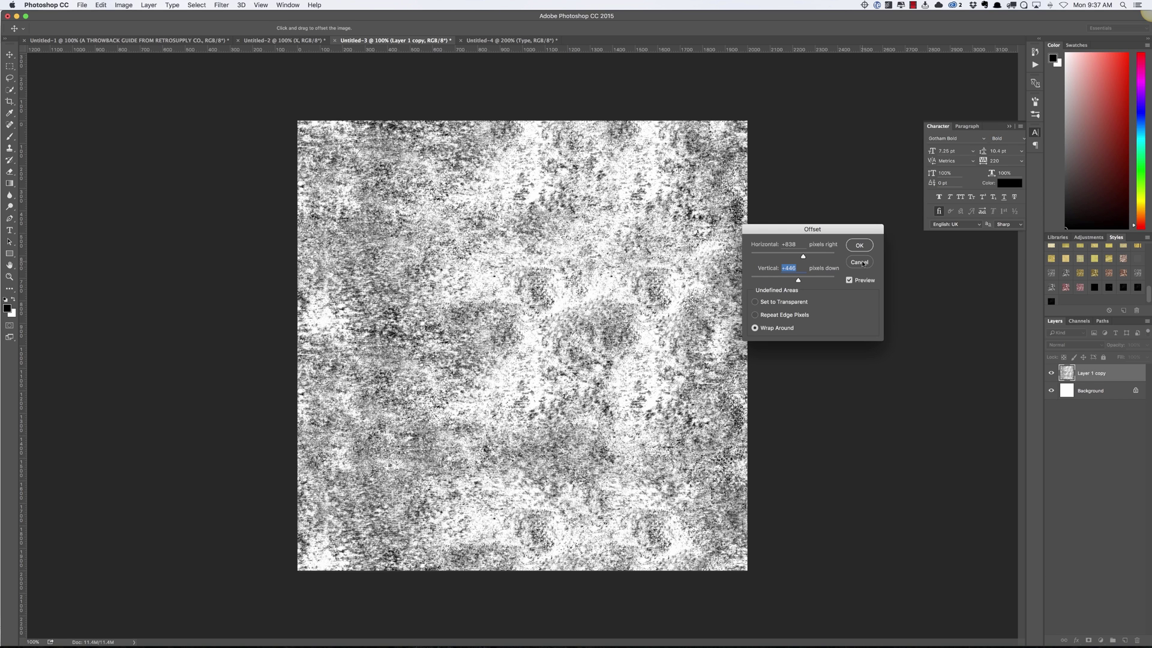
{"action": "left_click", "coordinate": [858, 245]}
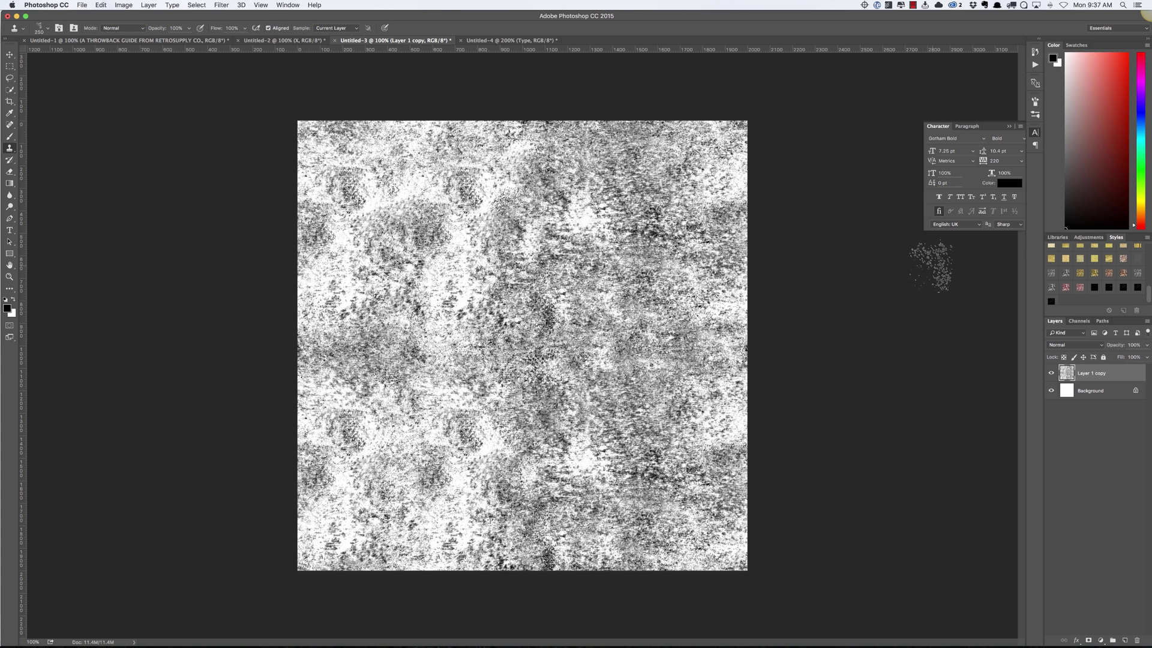
Add a Levels adjustment with black input near 73 and white input near 236.
{"action": "left_click", "coordinate": [1088, 238]}
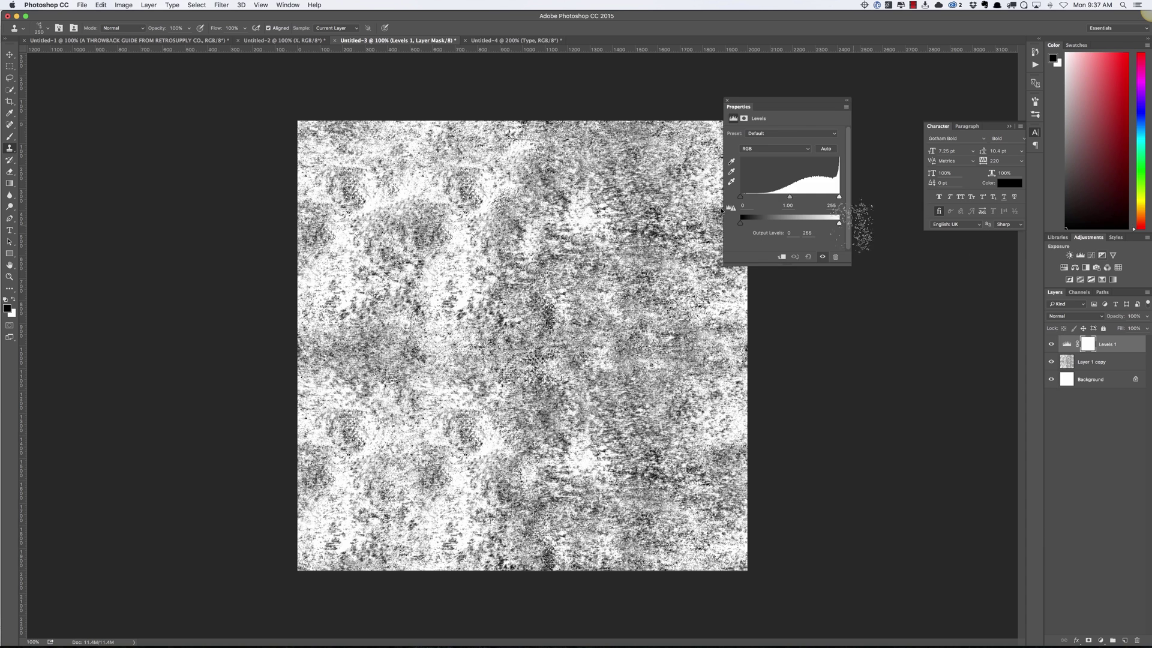
{"action": "left_click_drag", "start_coordinate": [742, 216], "coordinate": [767, 216]}
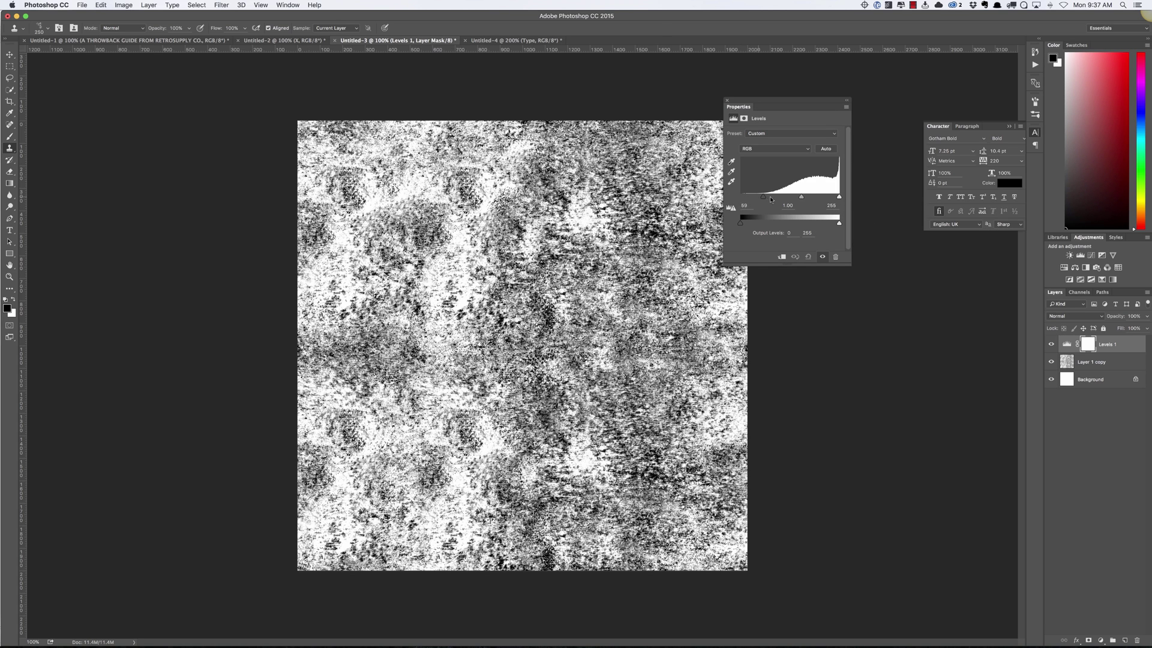
{"action": "left_click_drag", "start_coordinate": [743, 196], "coordinate": [748, 197]}
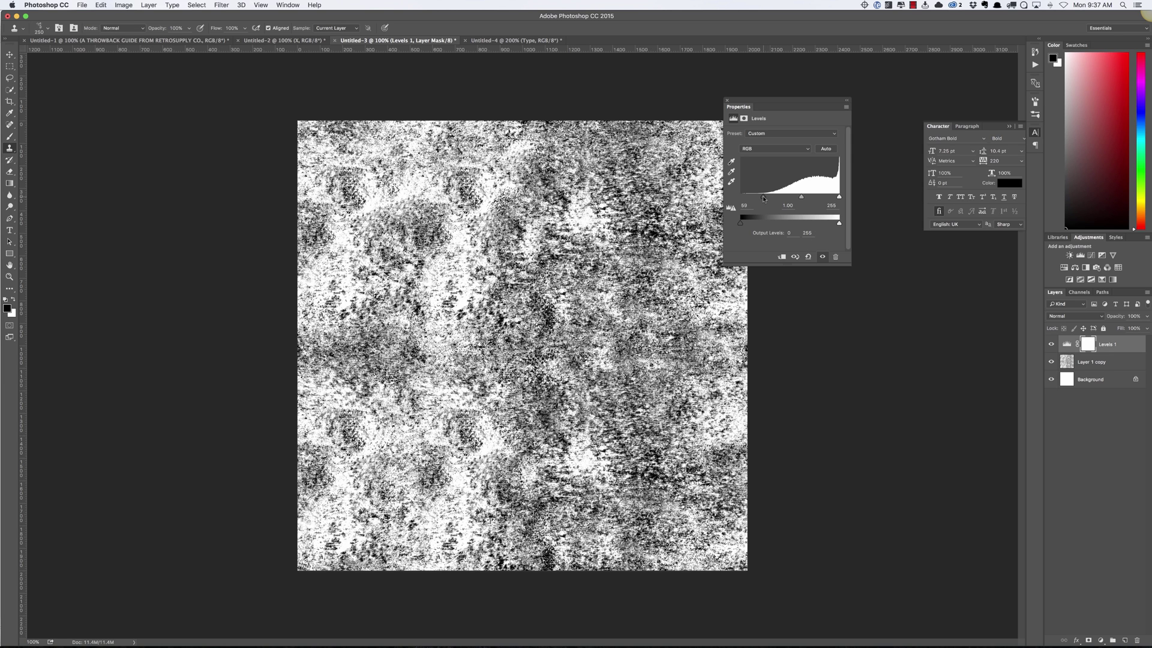
{"action": "left_click_drag", "start_coordinate": [838, 196], "coordinate": [829, 195]}
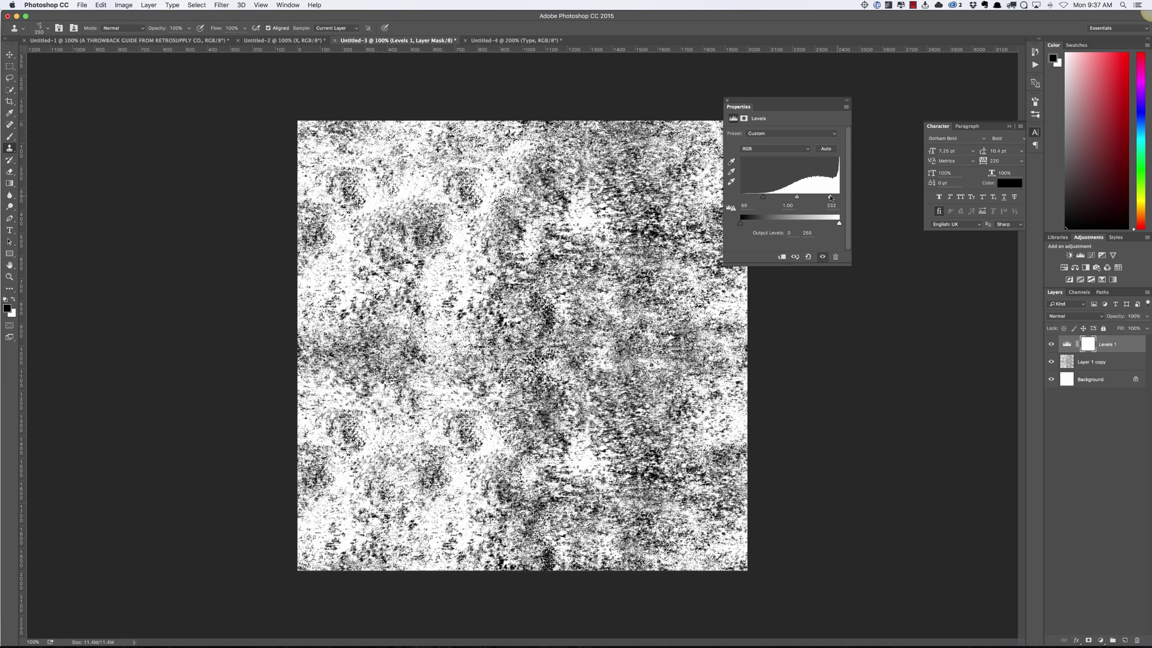
{"action": "left_click_drag", "start_coordinate": [830, 196], "coordinate": [825, 196]}
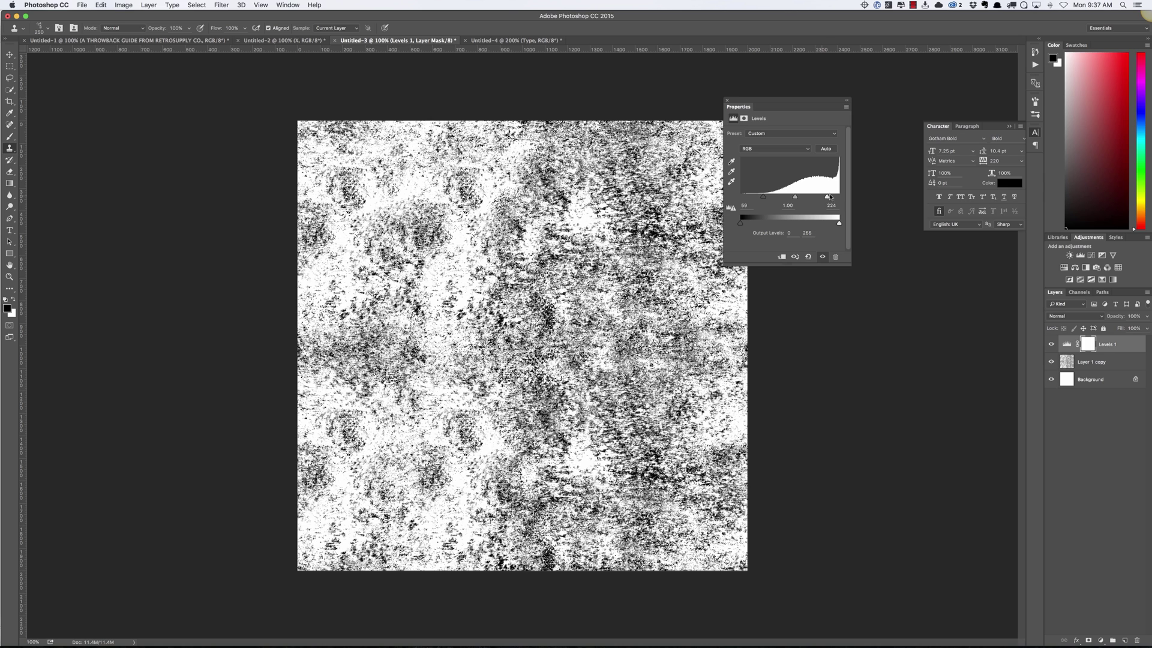
{"action": "left_click_drag", "start_coordinate": [833, 196], "coordinate": [826, 195]}
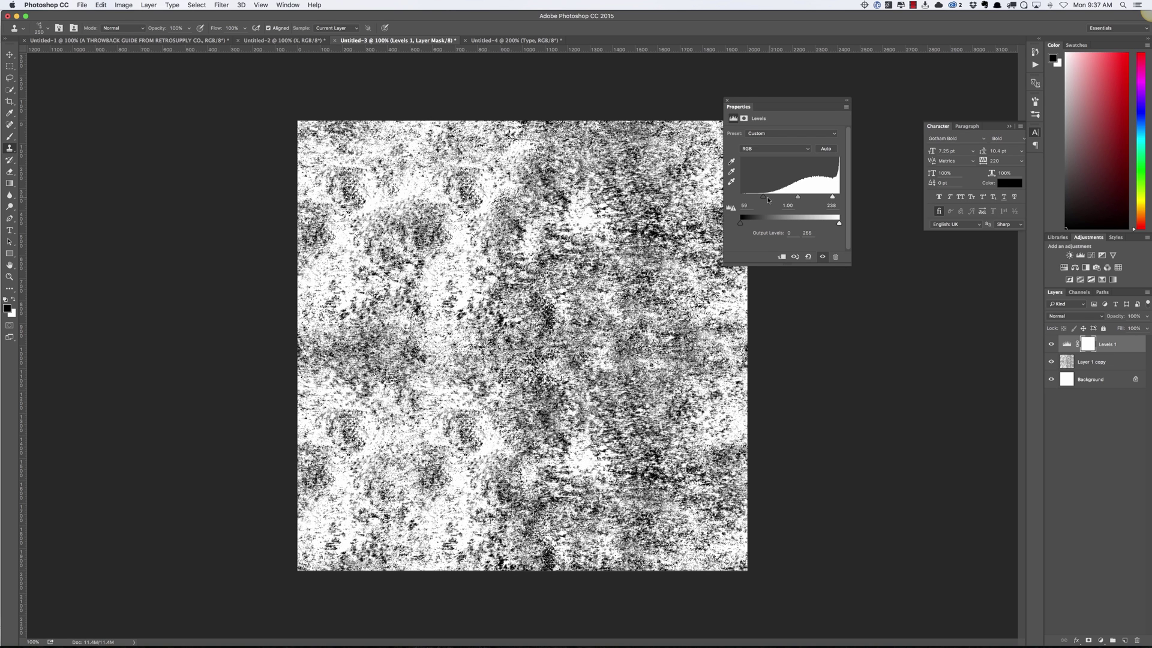
{"action": "left_click_drag", "start_coordinate": [740, 197], "coordinate": [767, 197]}
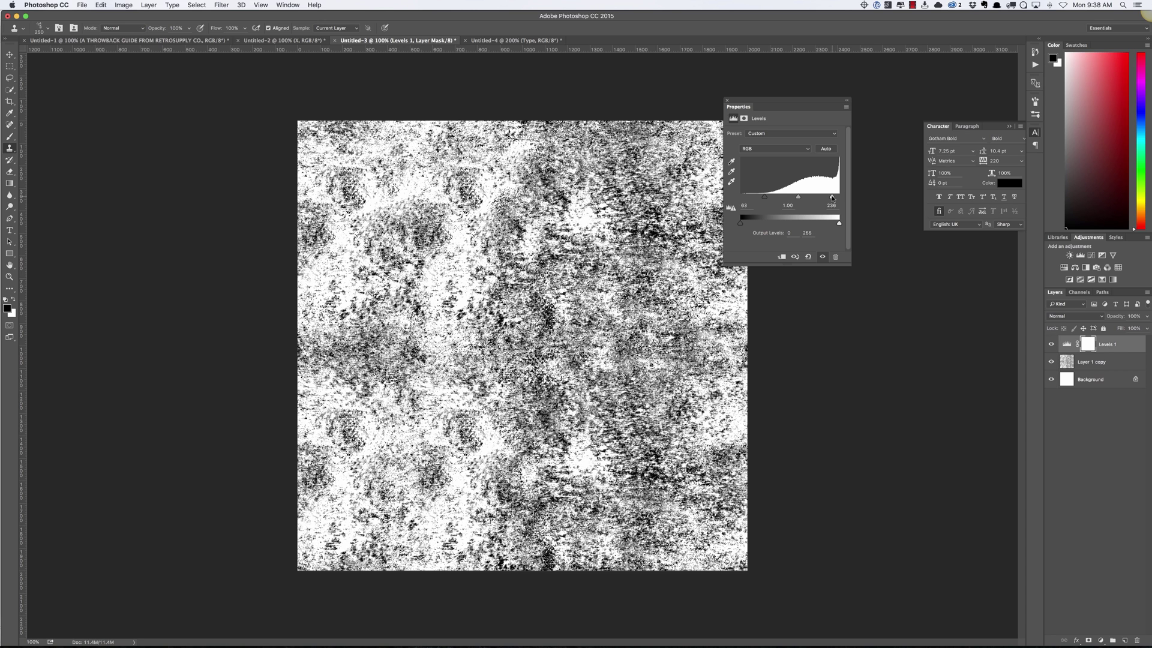
{"action": "left_click_drag", "start_coordinate": [763, 197], "coordinate": [768, 197]}
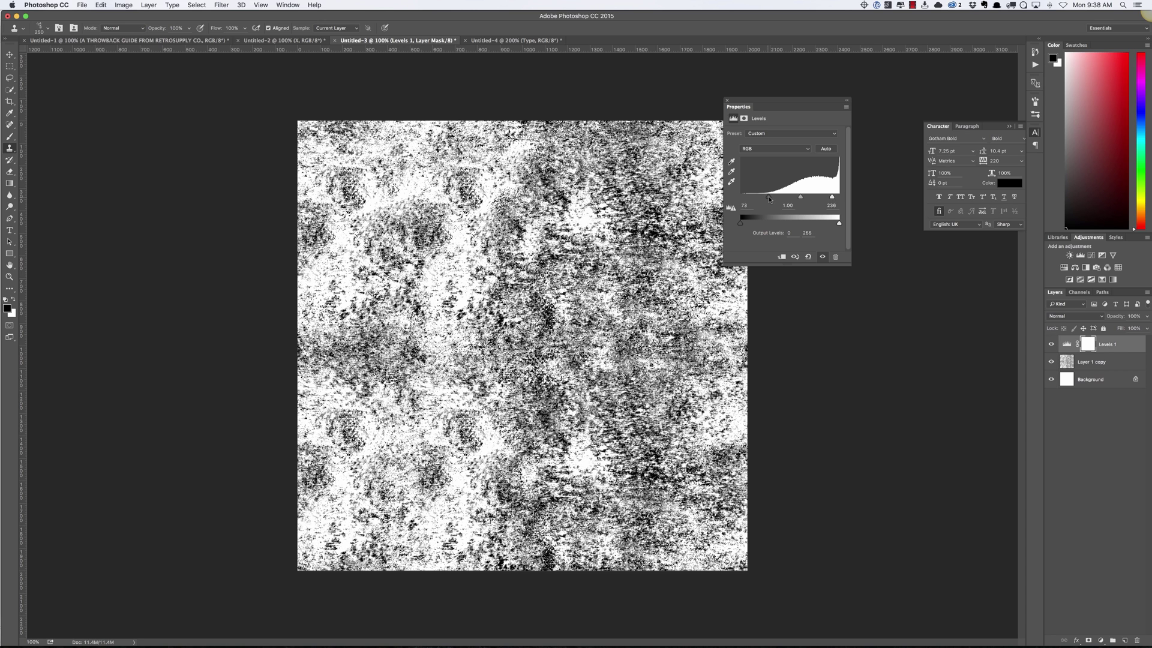
{"action": "left_click_drag", "start_coordinate": [744, 197], "coordinate": [755, 197]}
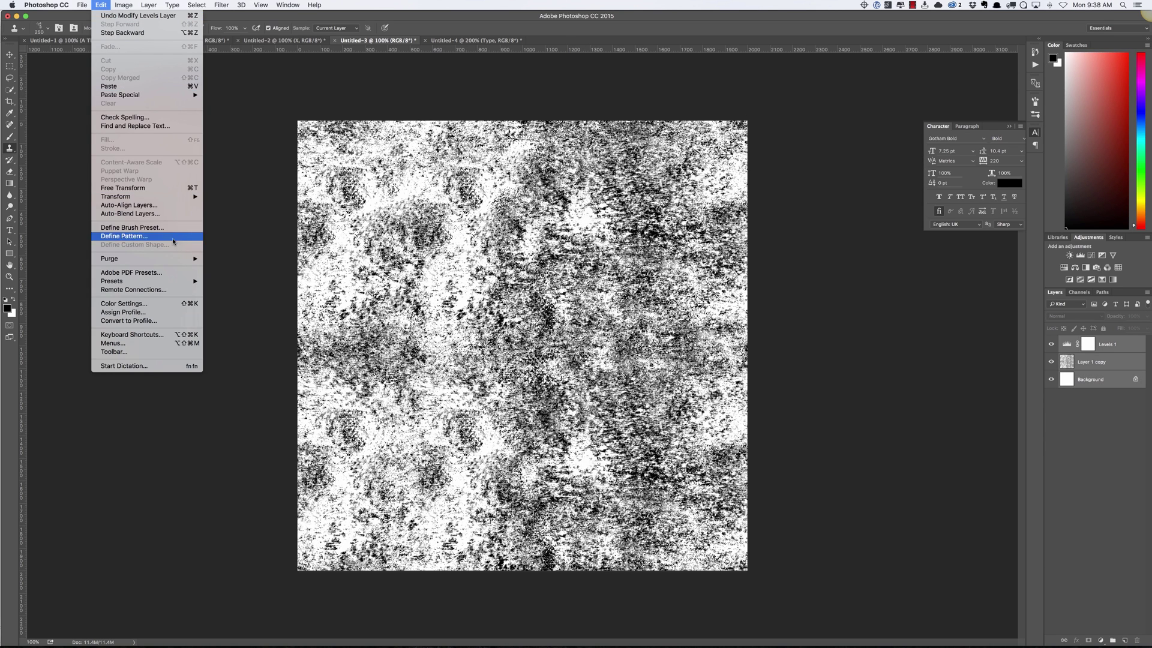
Define the texture as a pattern named 'Wood and Ink' via Edit > Define Pattern.
{"action": "left_click", "coordinate": [124, 236]}
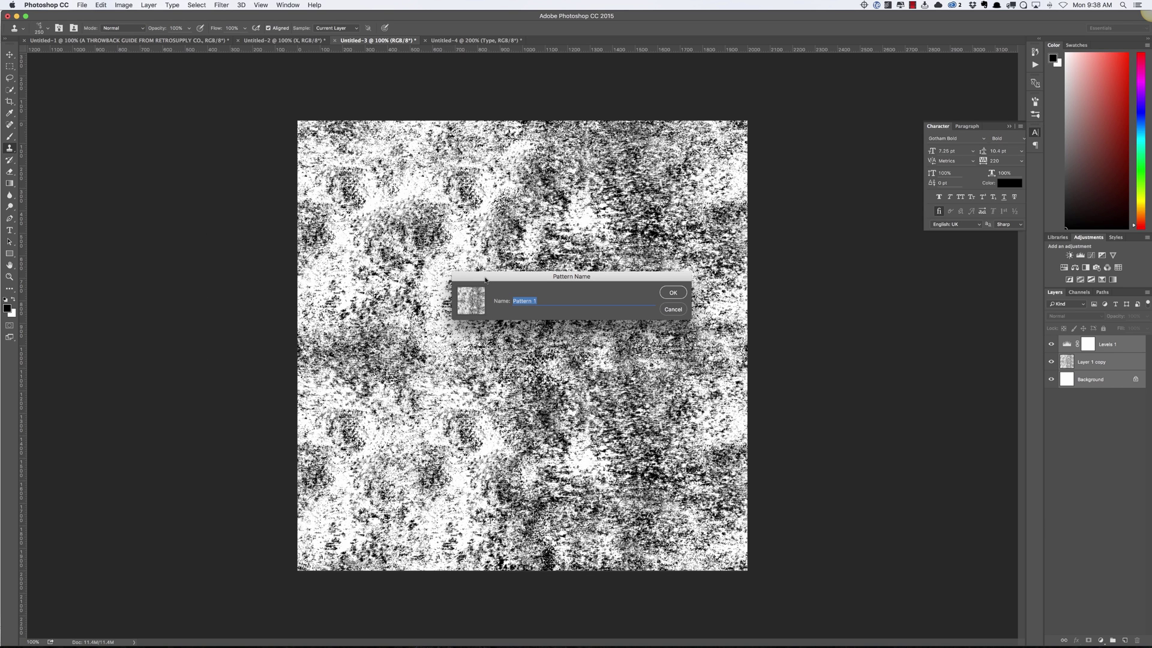
{"action": "type", "text": "Wood"}
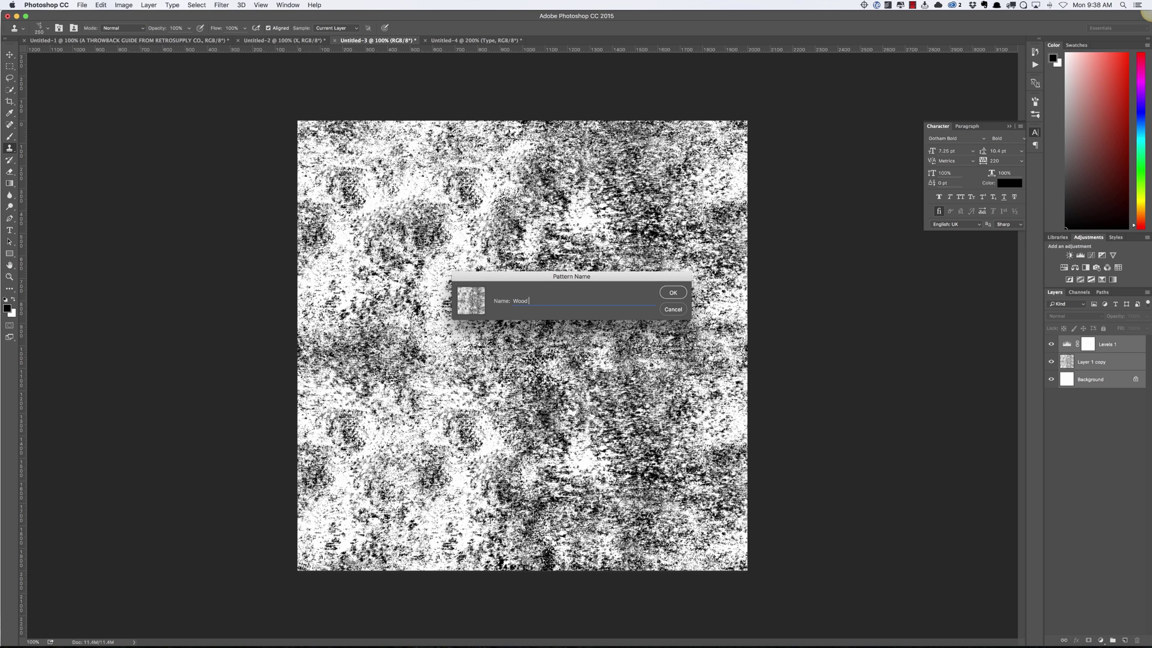
{"action": "type", "text": "and Ink 00"}
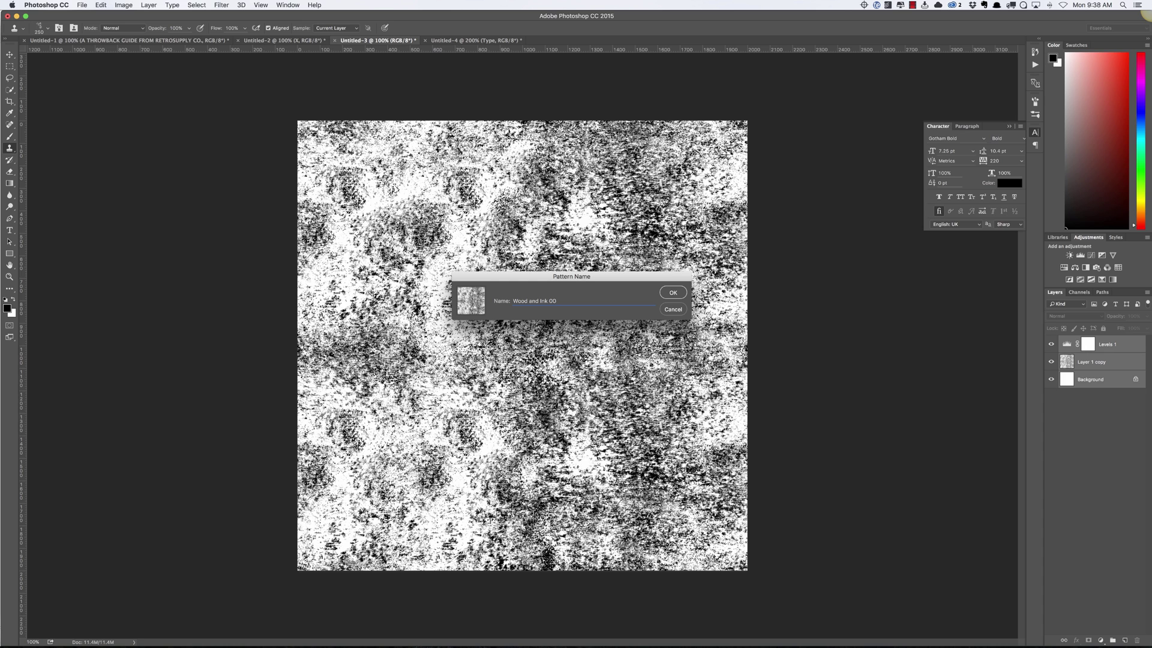
{"action": "left_click", "coordinate": [671, 293]}
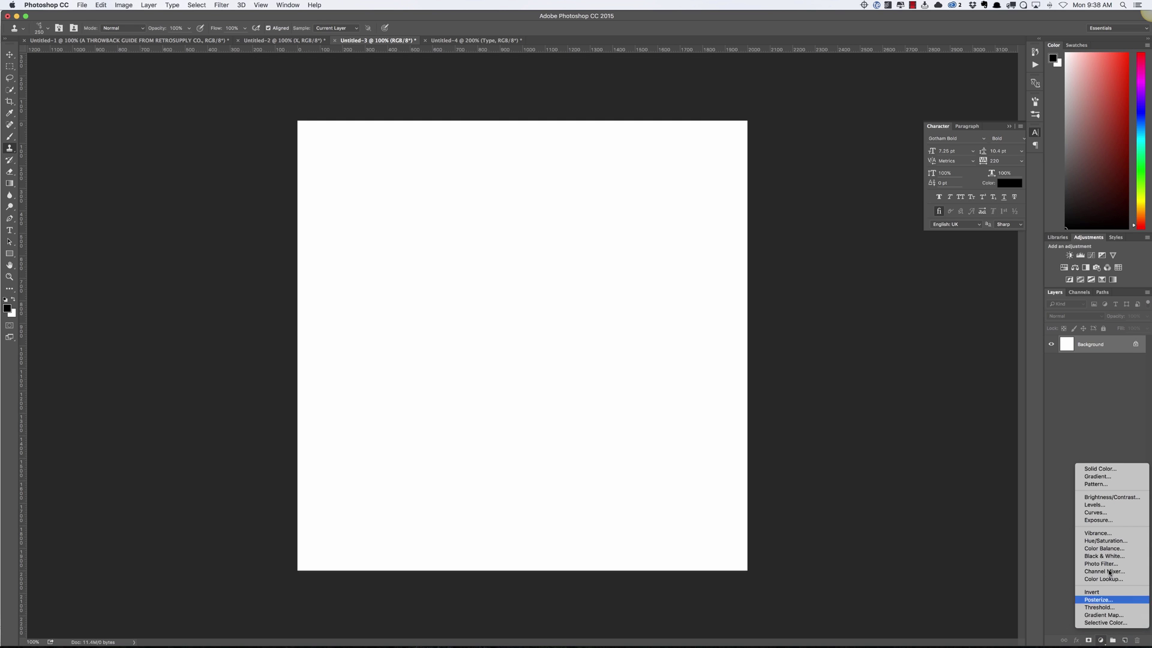
Add a Pattern Fill layer using Wood and Ink at a small scale percentage to test tiling.
{"action": "left_click", "coordinate": [1095, 483]}
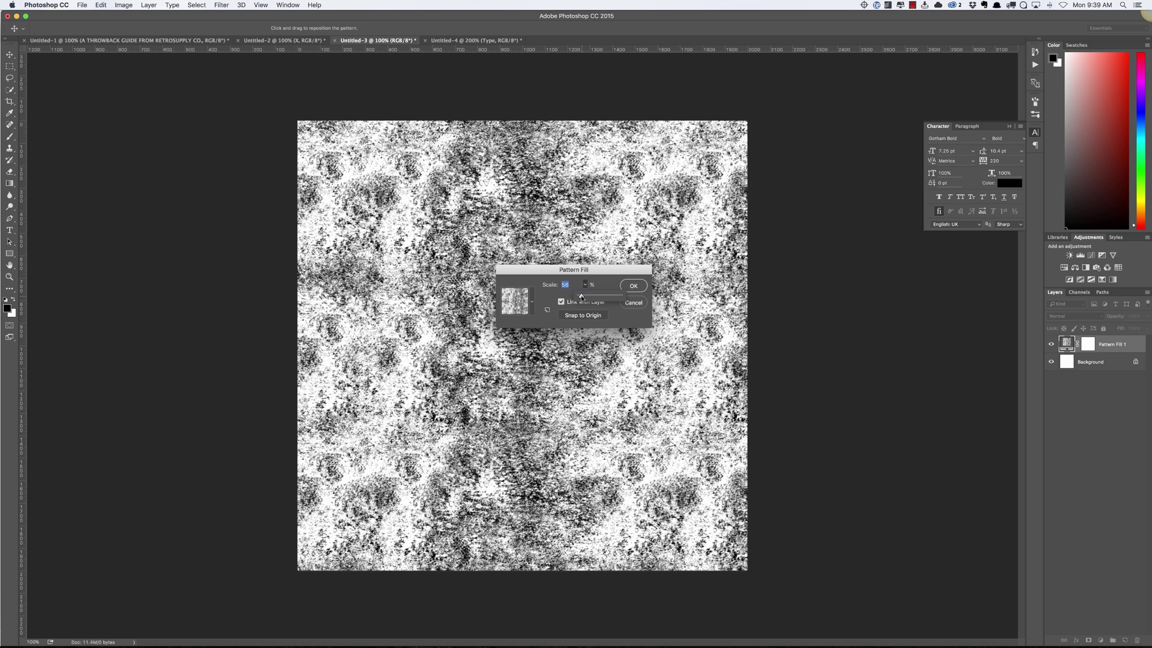
{"action": "type", "text": "23"}
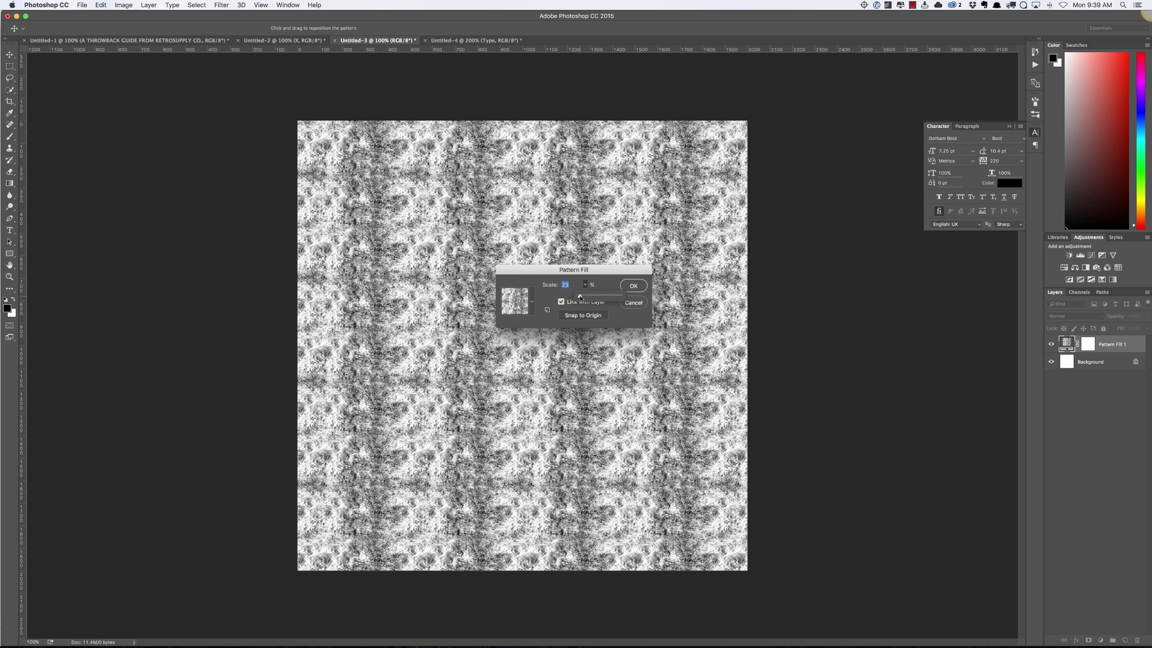
{"action": "type", "text": "1"}
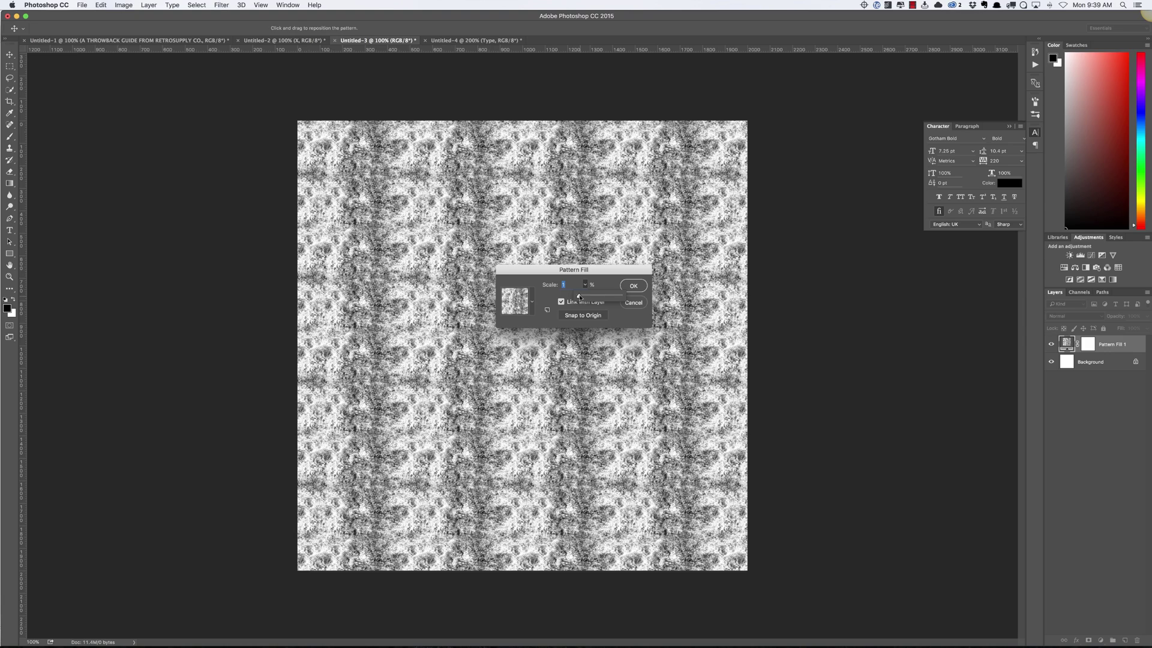